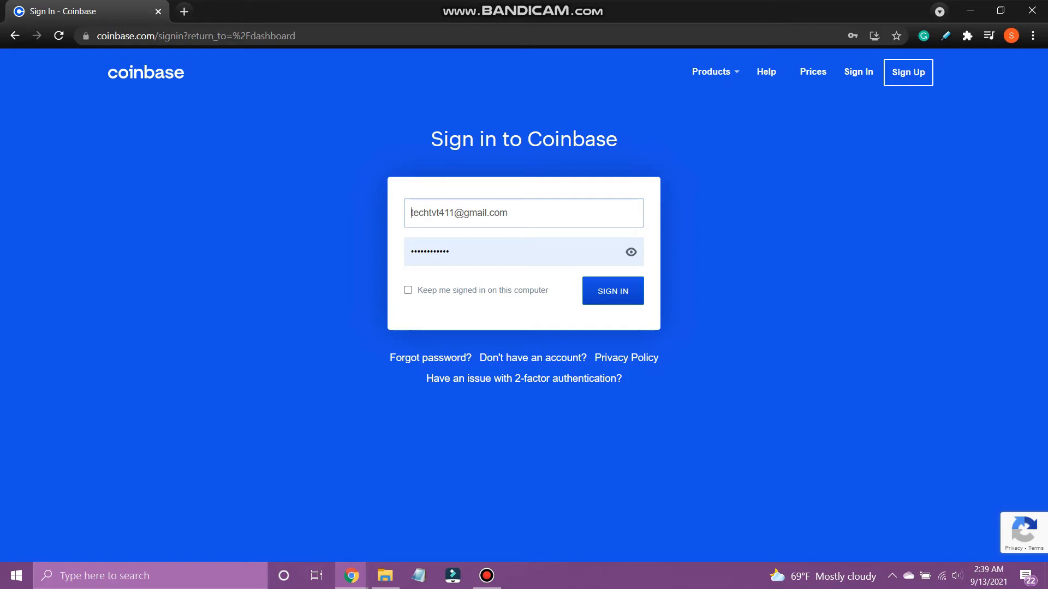
# Sign in to Coinbase using the pre-filled credentials to reach the Home dashboard.
pyautogui.click(611, 291)
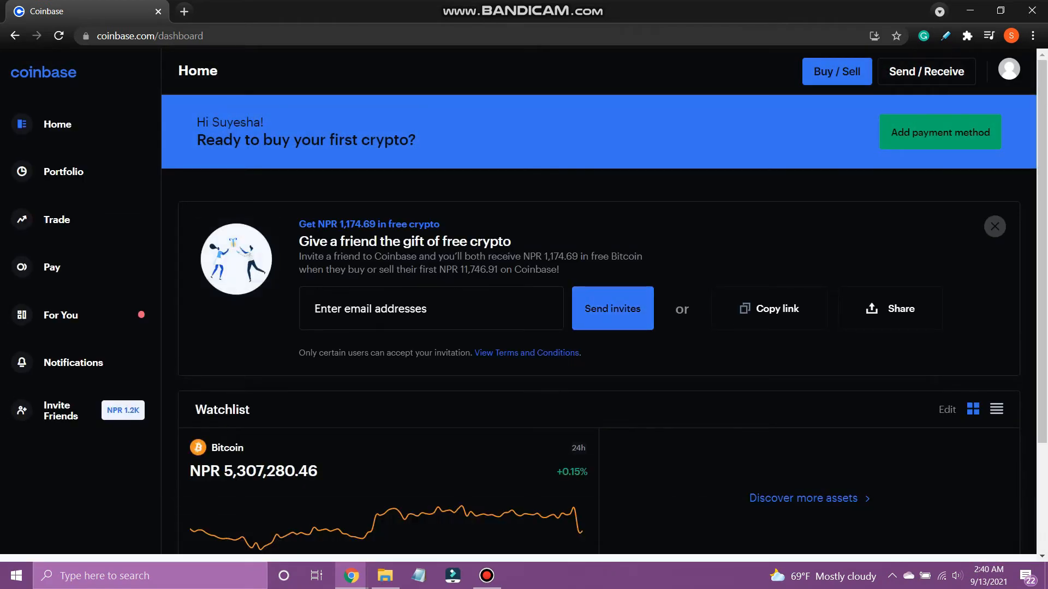
# Choose Settings from the profile avatar menu to view the Profile tab.
pyautogui.click(1008, 69)
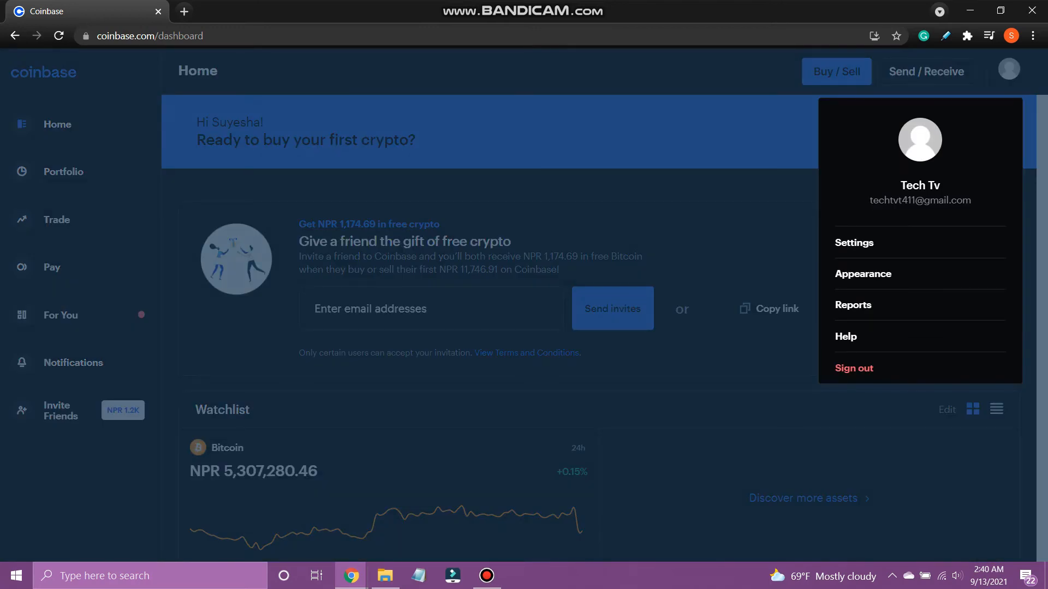
pyautogui.click(853, 242)
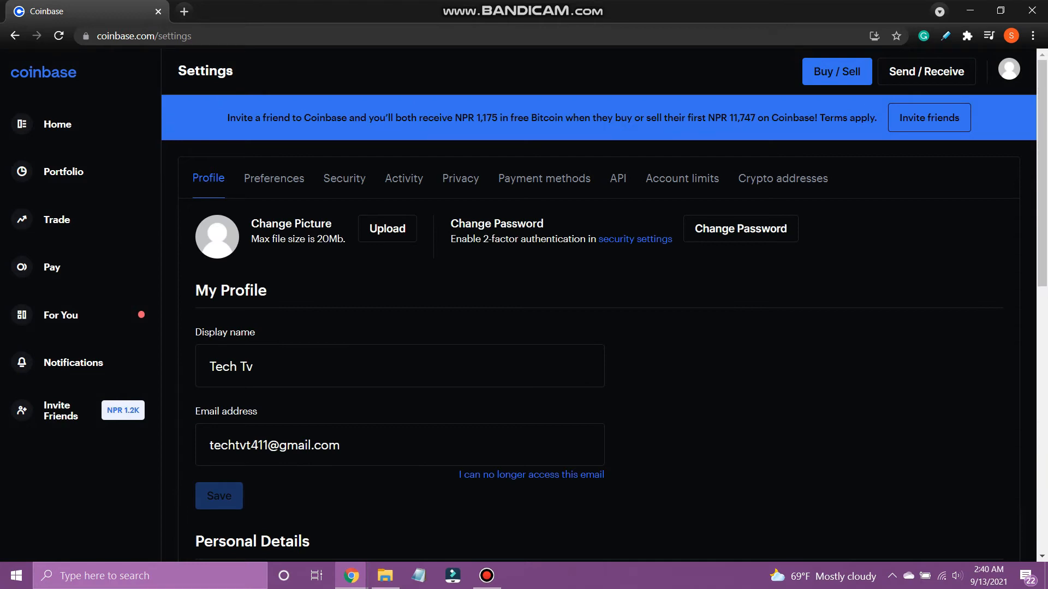
# Open the Change Password form from the Settings Profile tab.
pyautogui.click(739, 228)
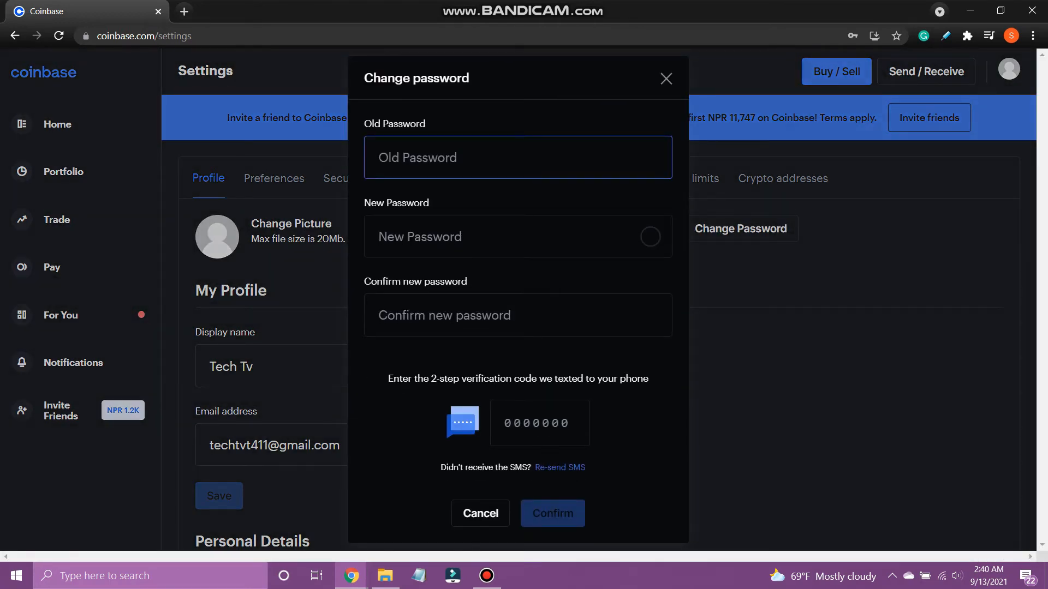
pyautogui.click(517, 158)
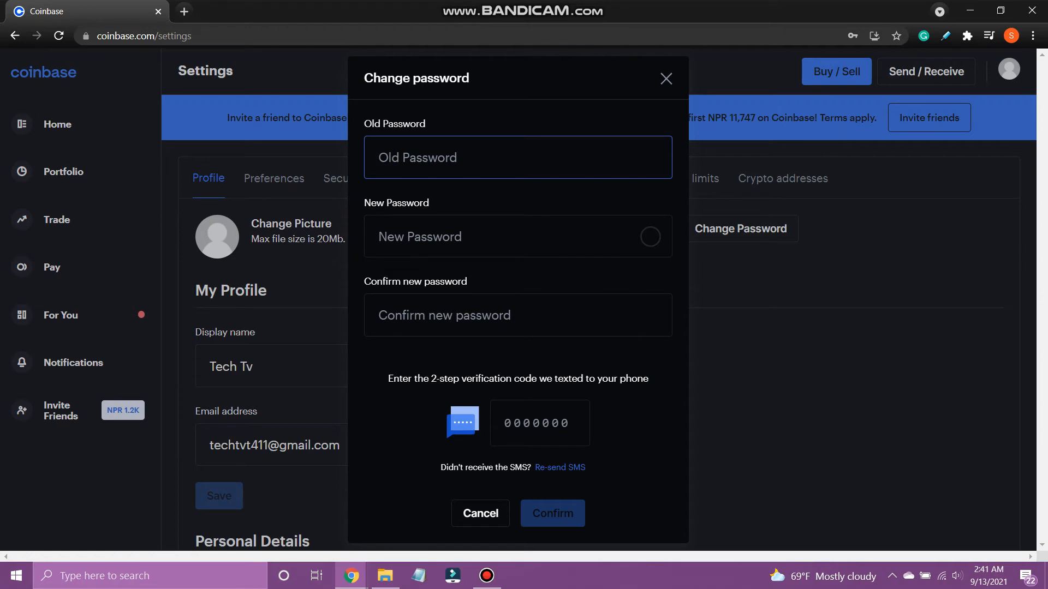
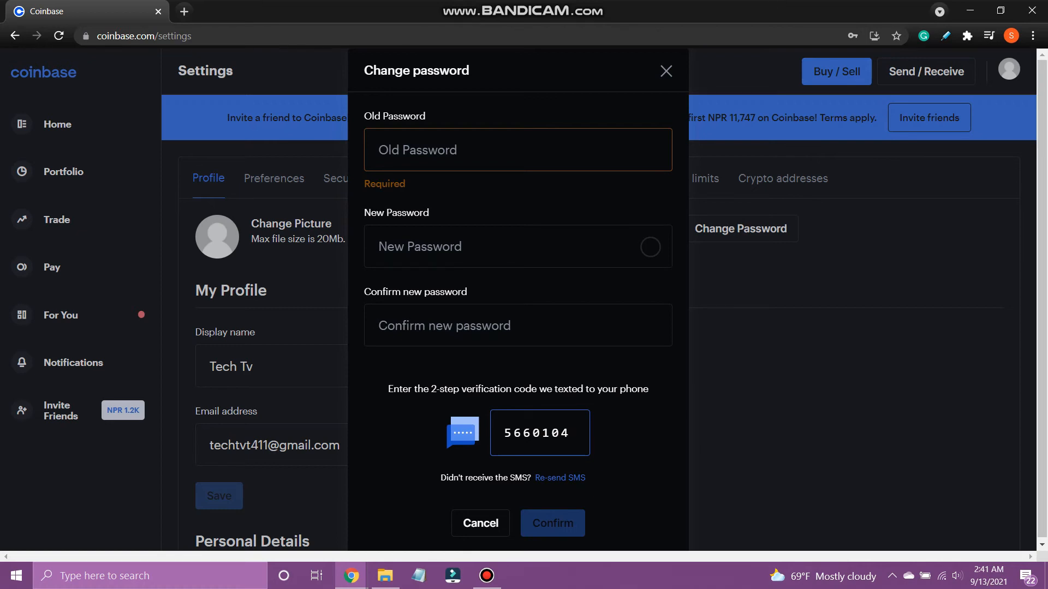
pyautogui.click(539, 432)
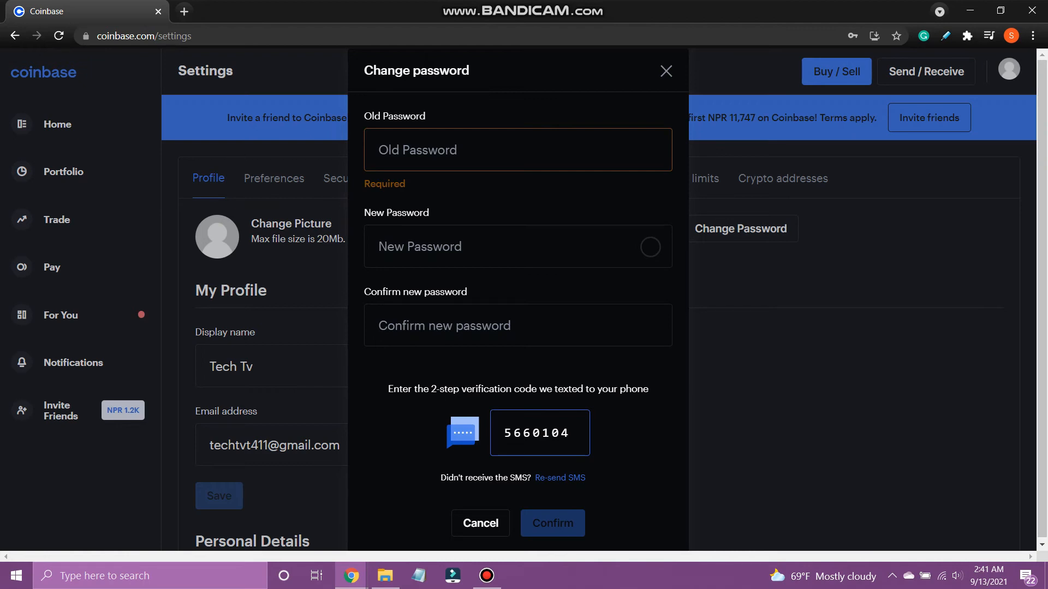
pyautogui.click(538, 432)
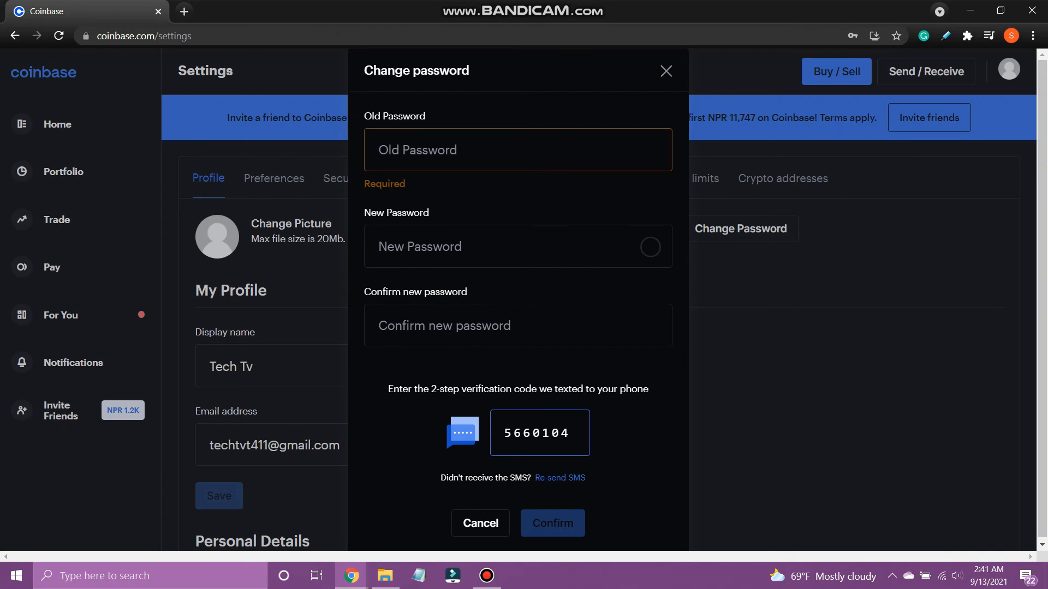
pyautogui.click(538, 432)
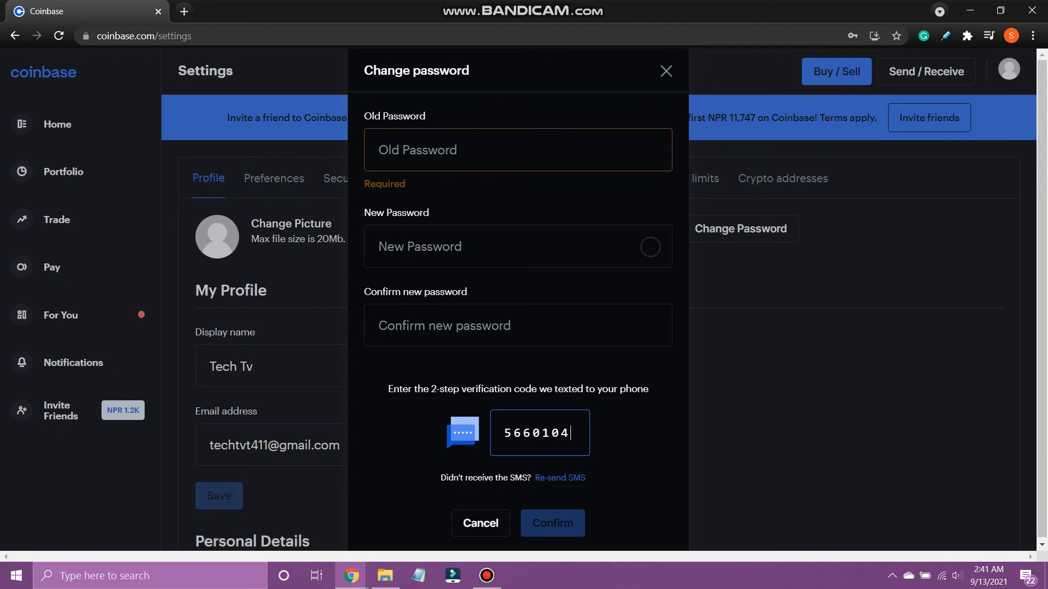